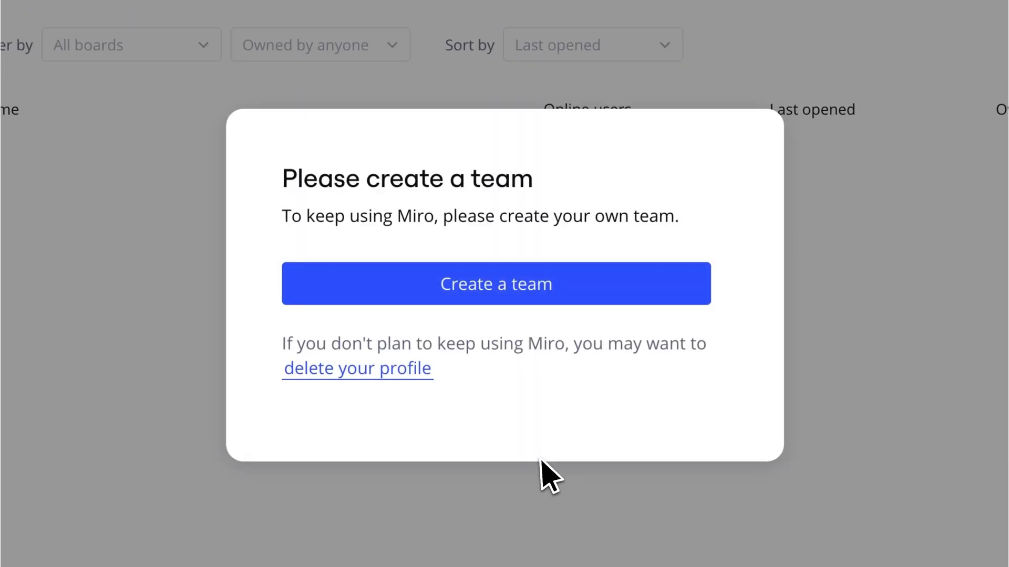
- Create a new team named 'Miro' from the team creation form
{"action": "left_click", "coordinate": [495, 284]}
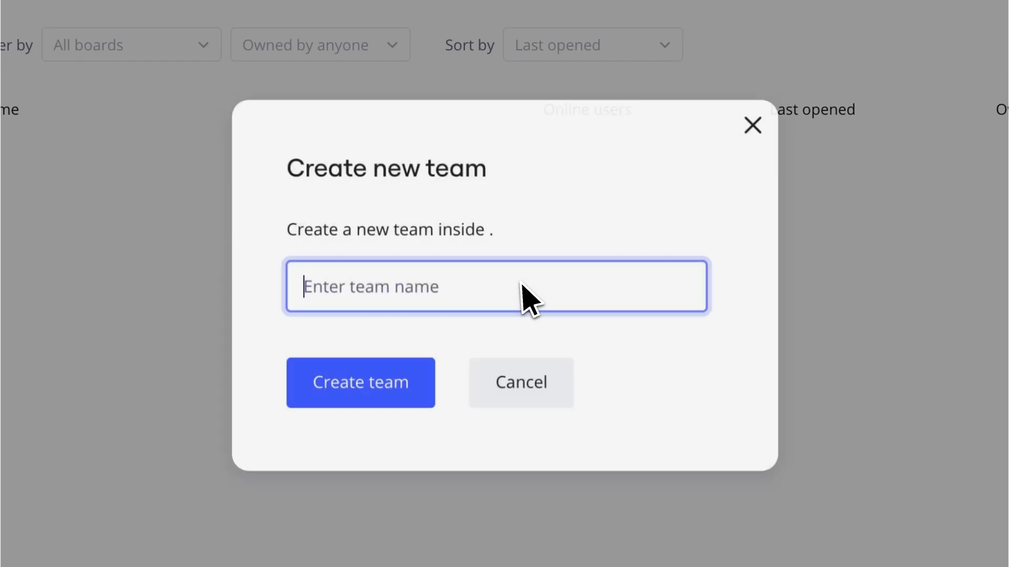
{"action": "type", "text": "Miro"}
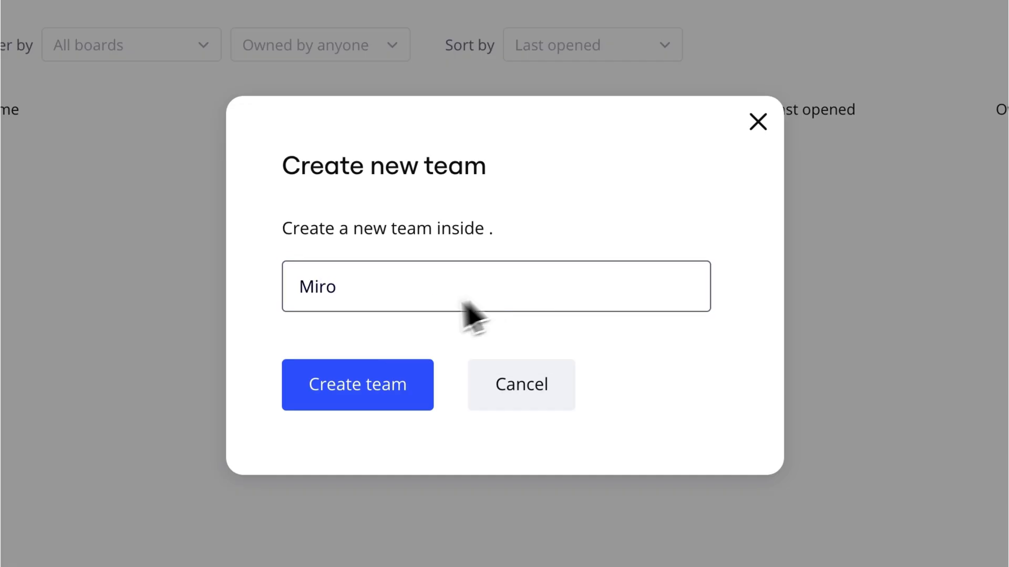
{"action": "left_click", "coordinate": [357, 385]}
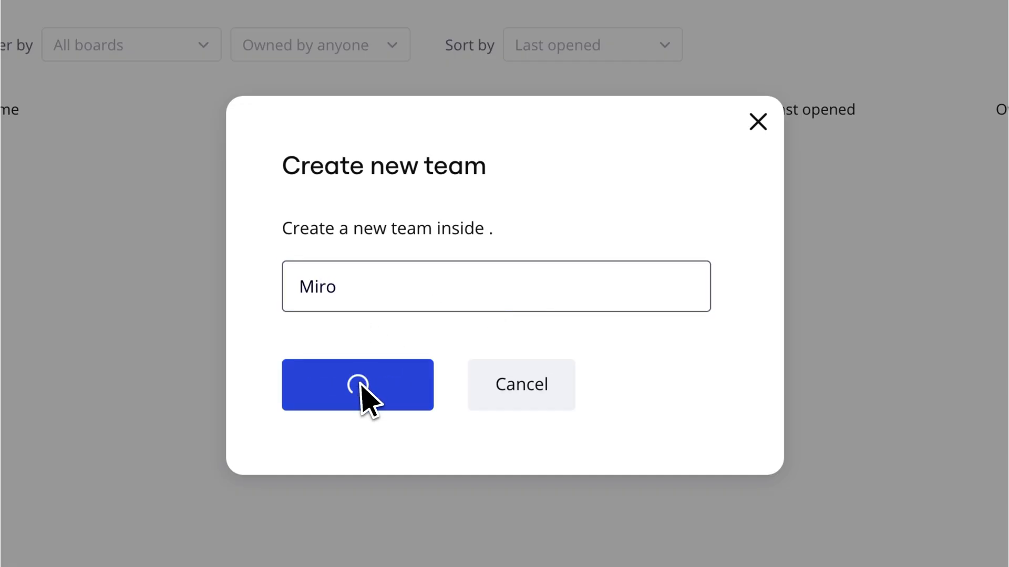
{"action": "left_click", "coordinate": [357, 384]}
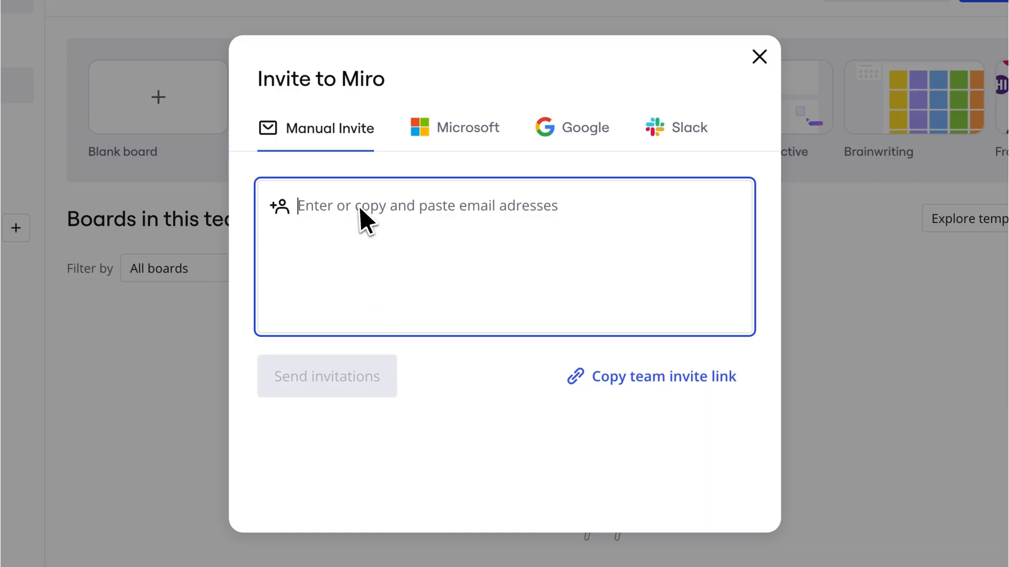
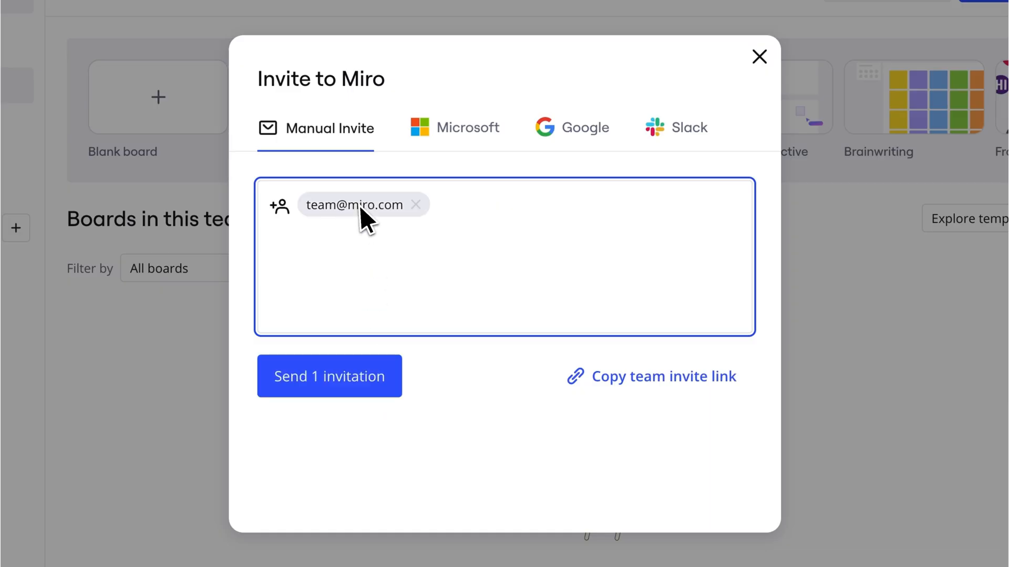
{"action": "left_click", "coordinate": [650, 376]}
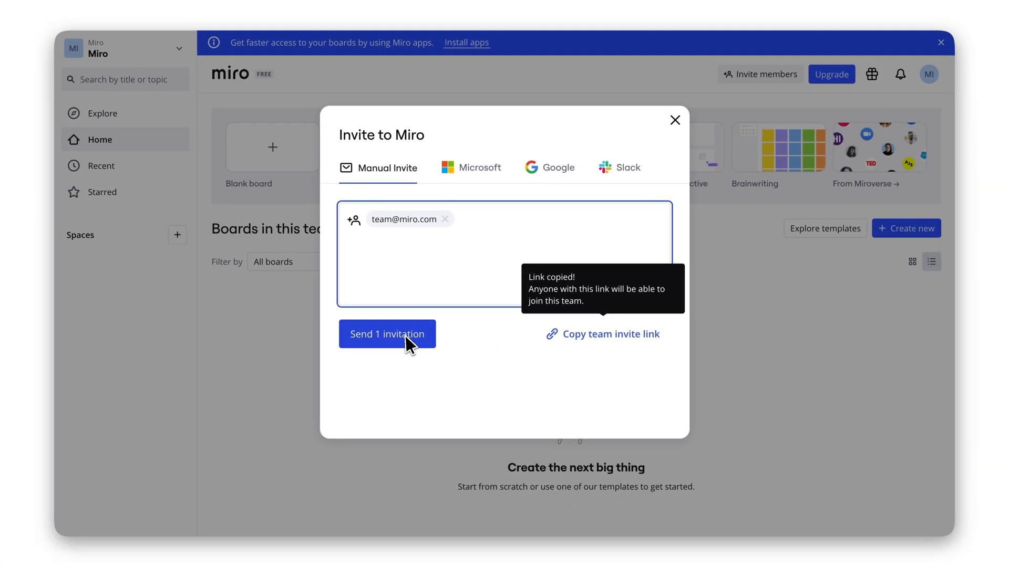
{"action": "left_click", "coordinate": [675, 120]}
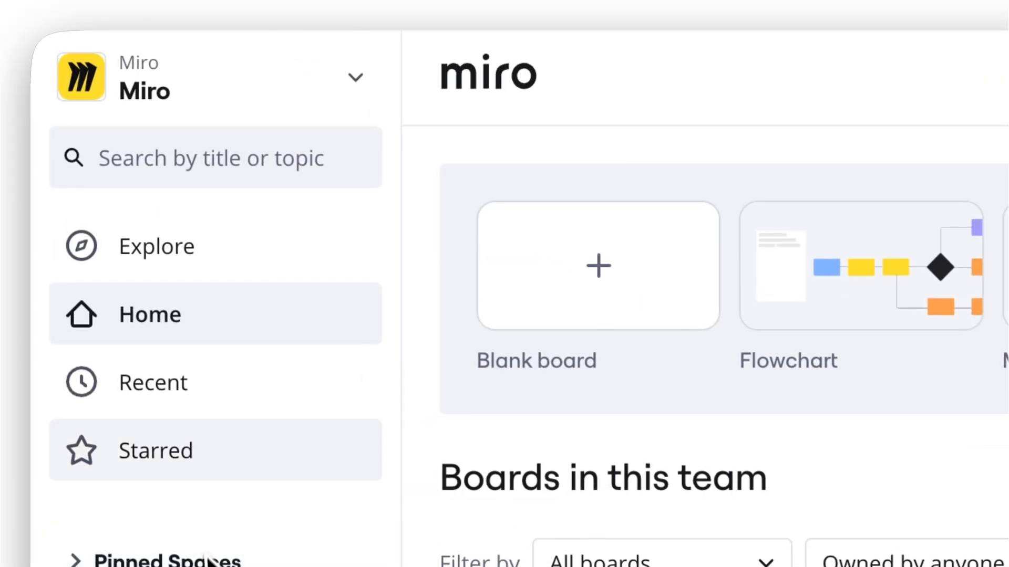
- Add a second team named 'Team 02' from the team switcher
{"action": "left_click", "coordinate": [354, 77]}
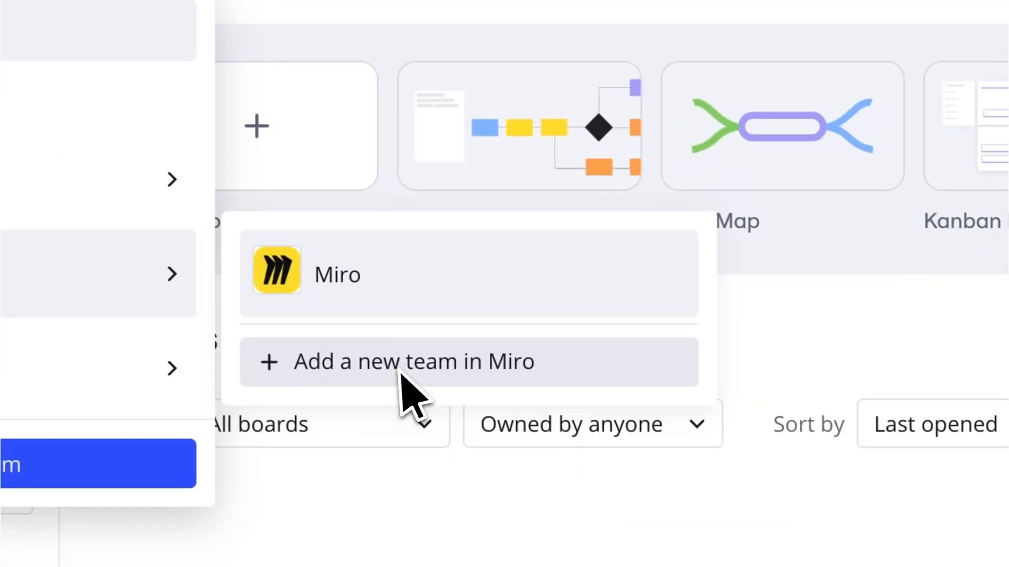
{"action": "left_click", "coordinate": [413, 361]}
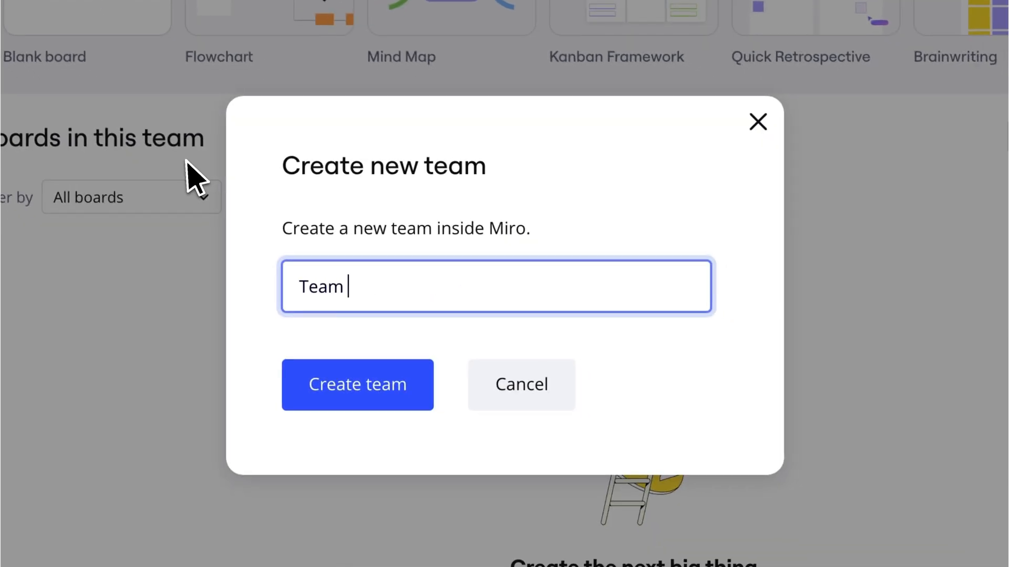
{"action": "left_click", "coordinate": [357, 384]}
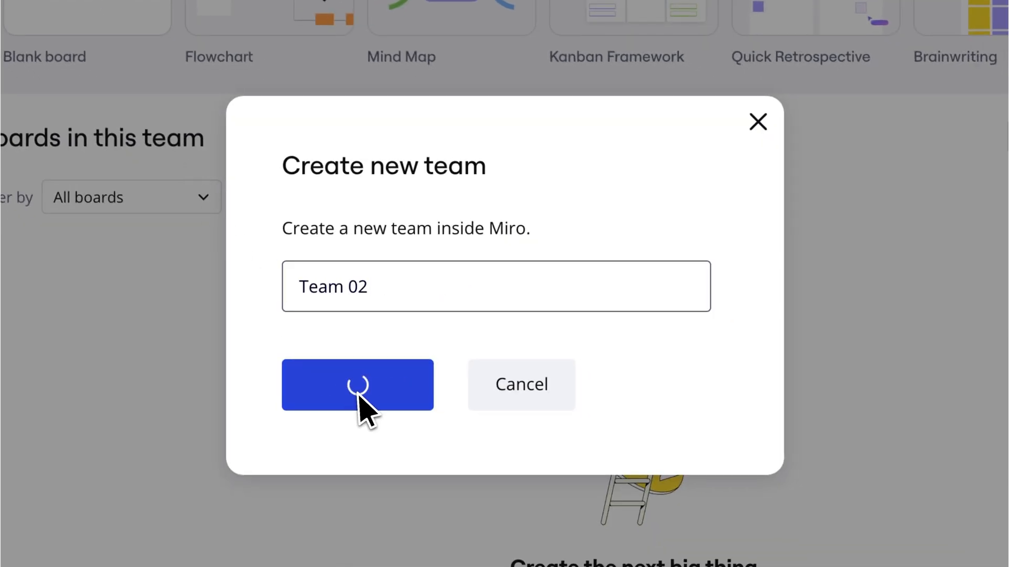
- Send an email invitation to a member for Team 02
{"action": "left_click", "coordinate": [357, 384]}
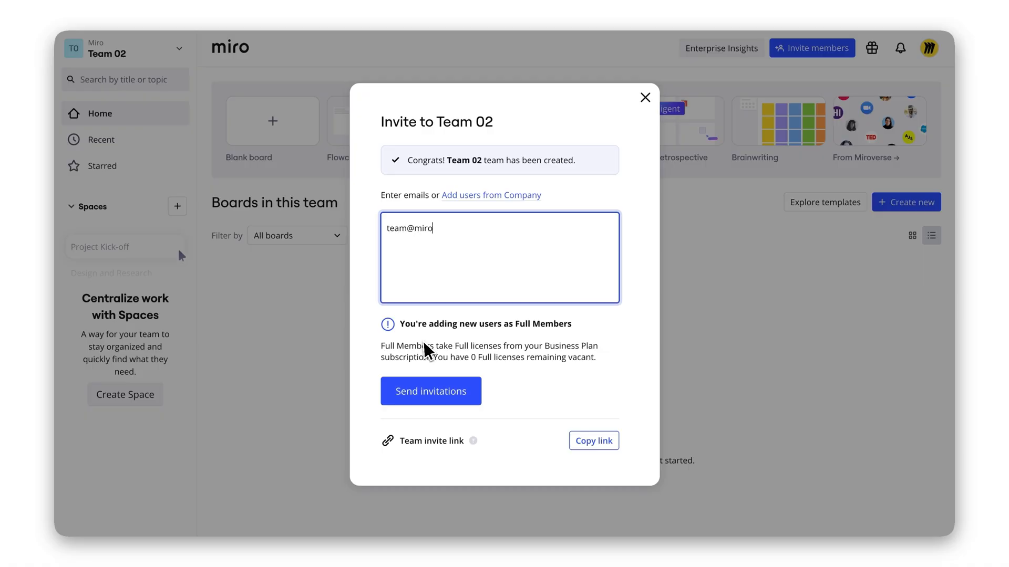
{"action": "type", "text": ".com"}
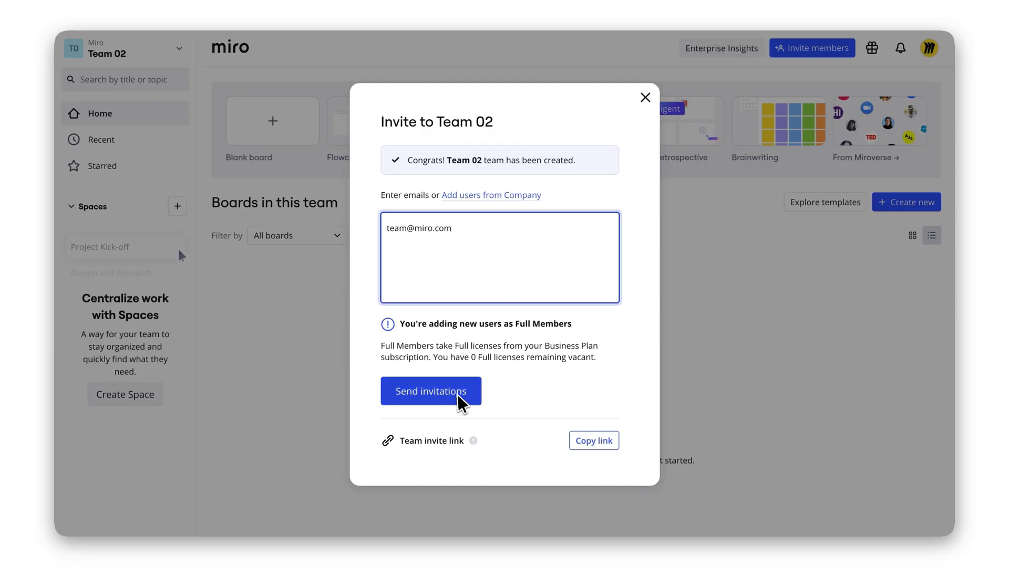
{"action": "left_click", "coordinate": [125, 48]}
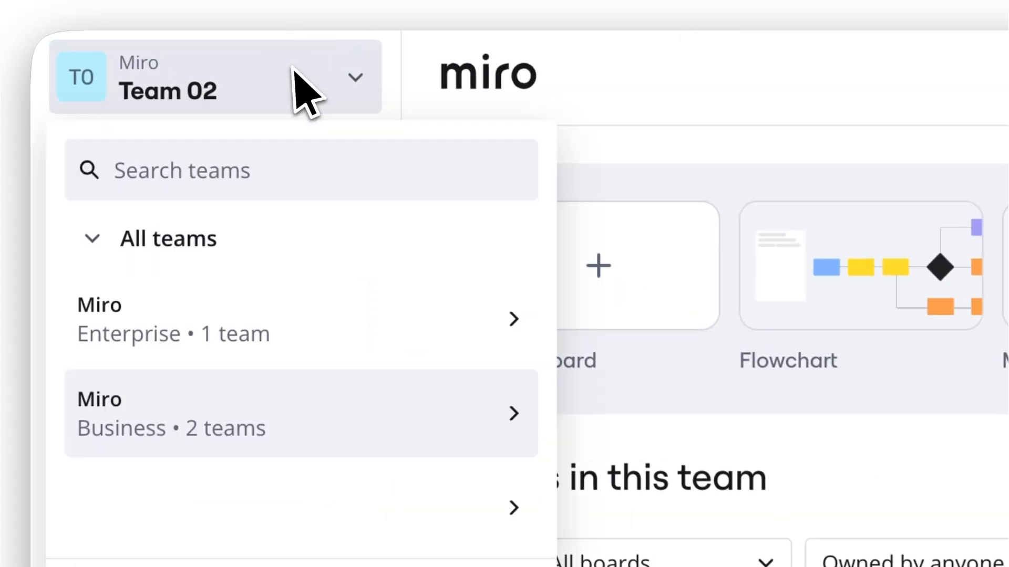
- Send another member invitation from the Miro team's admin page
{"action": "left_click", "coordinate": [300, 413]}
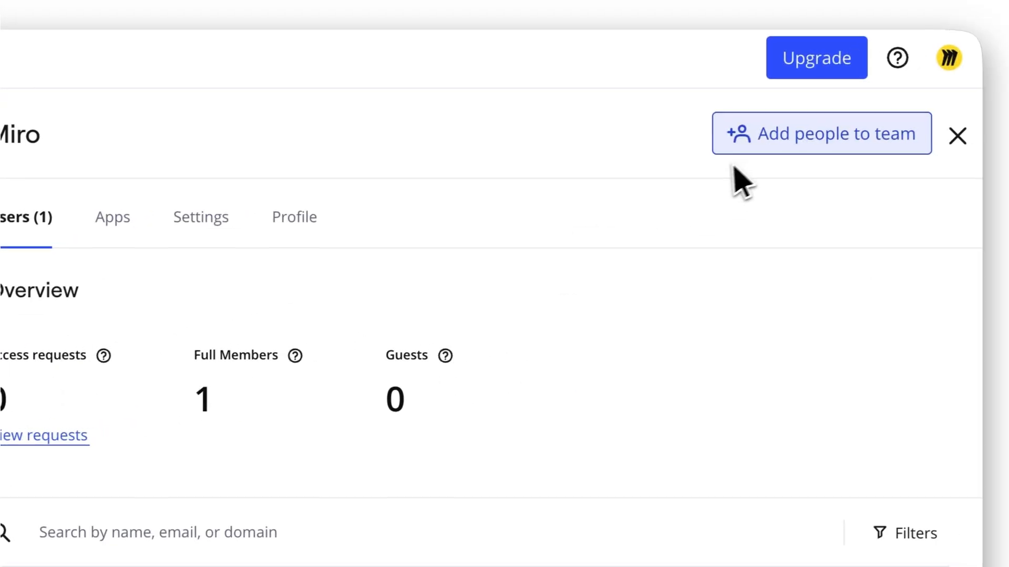
{"action": "left_click", "coordinate": [821, 133]}
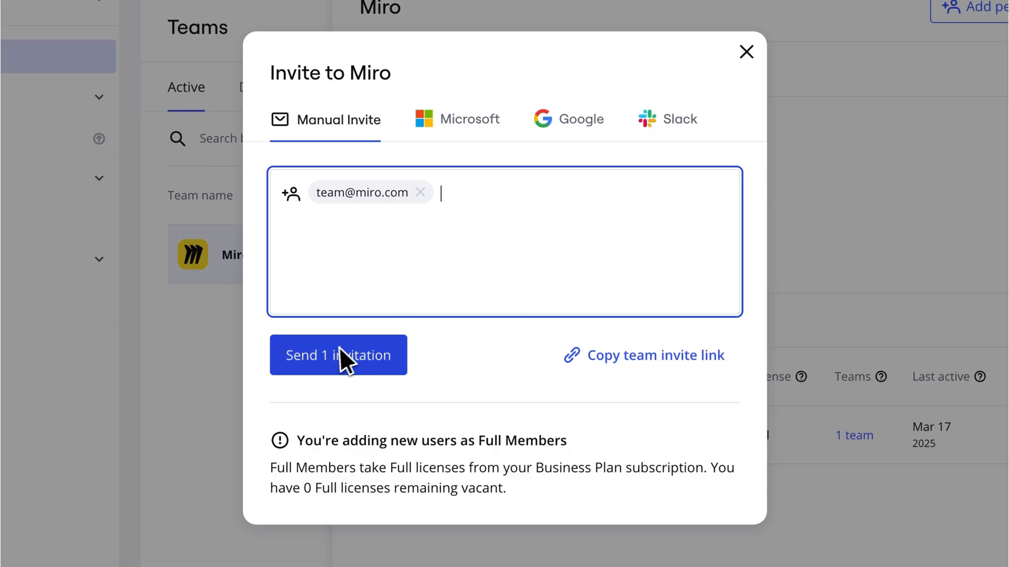
{"action": "left_click", "coordinate": [746, 52]}
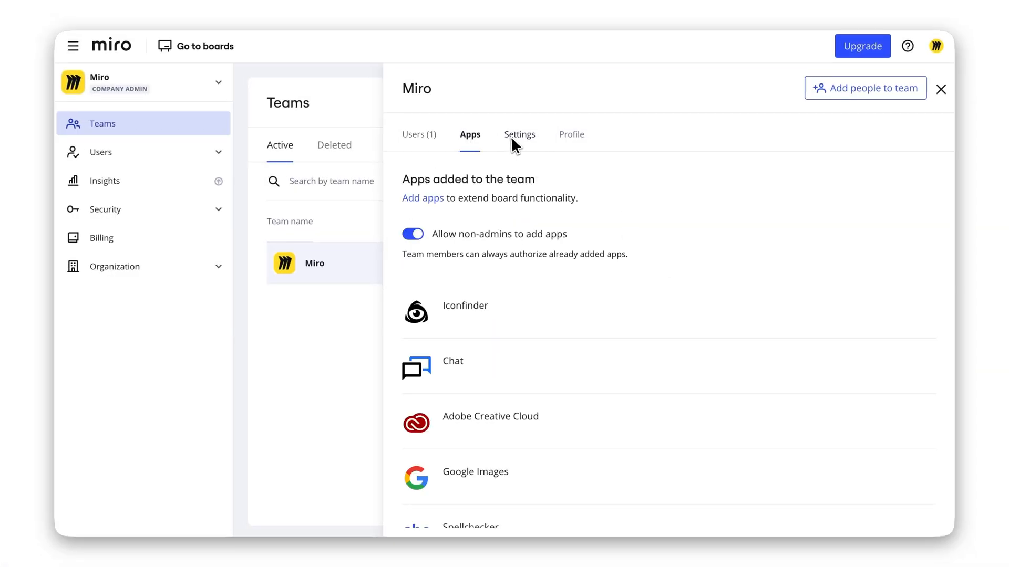
- Review the Miro team's settings and copy the team invite link
{"action": "left_click", "coordinate": [519, 135]}
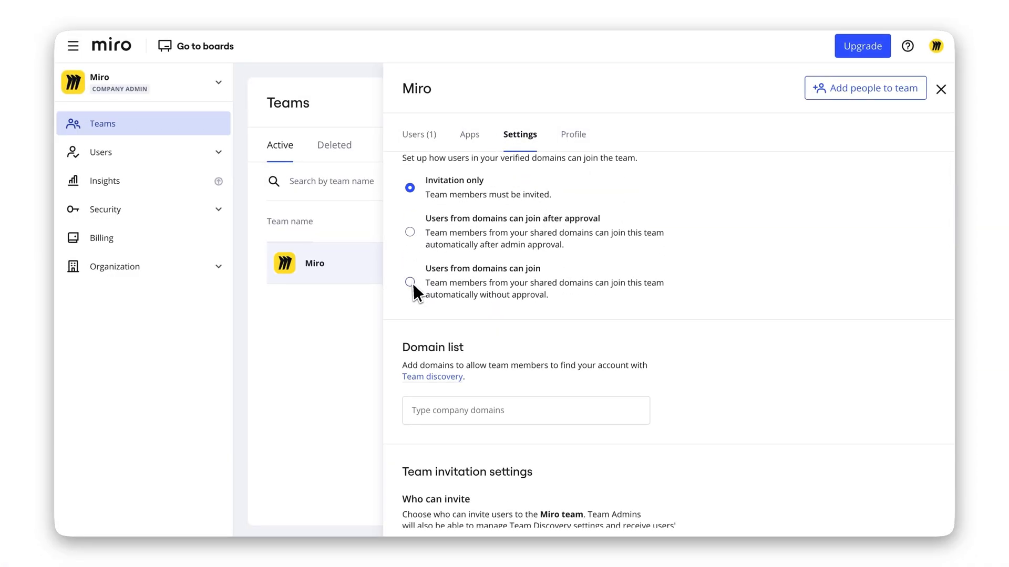
{"action": "scroll", "scroll_direction": "down", "scroll_amount": 3}
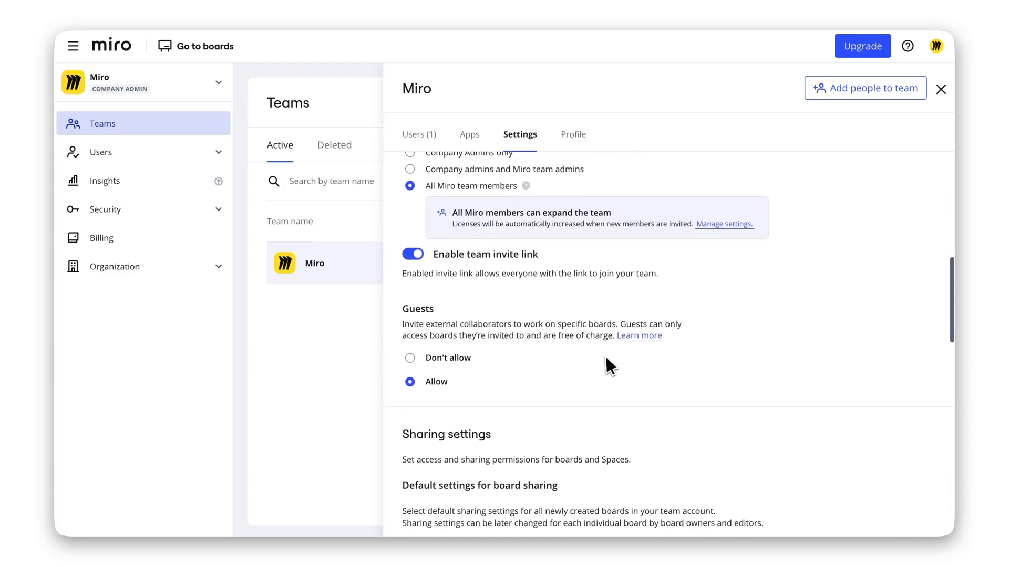
{"action": "scroll", "scroll_direction": "down", "scroll_amount": 3}
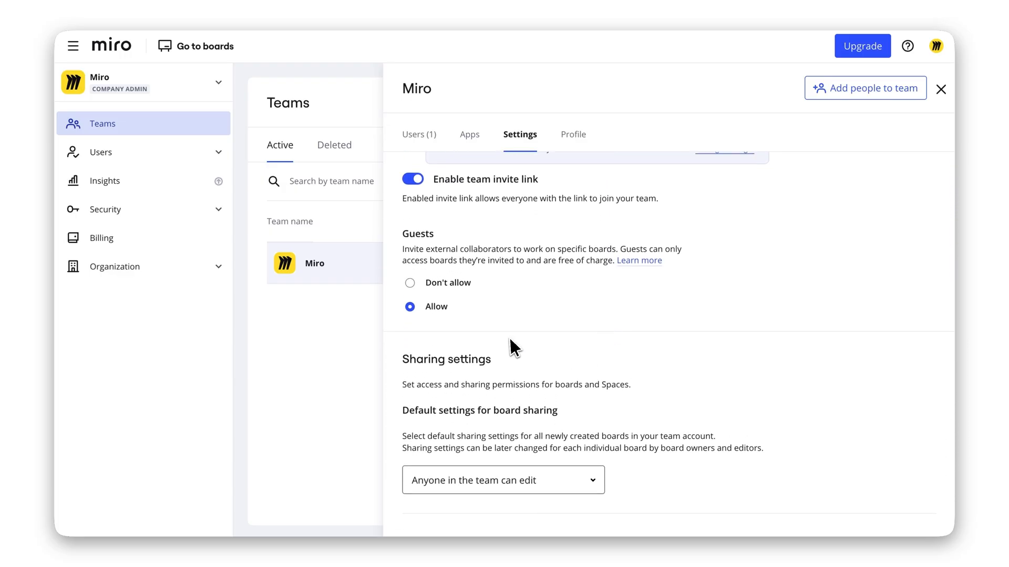
{"action": "left_click", "coordinate": [864, 89]}
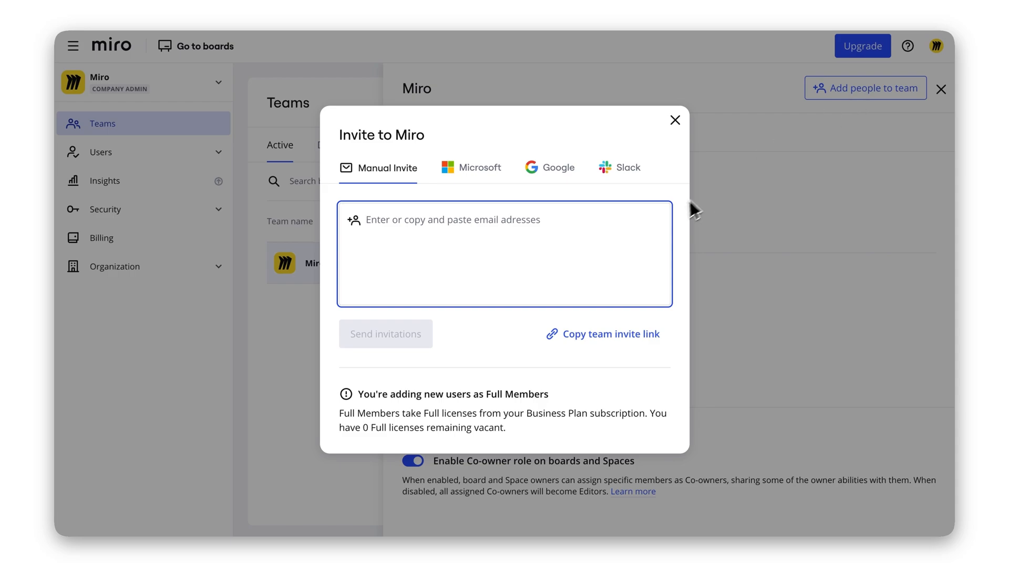
{"action": "left_click", "coordinate": [602, 334]}
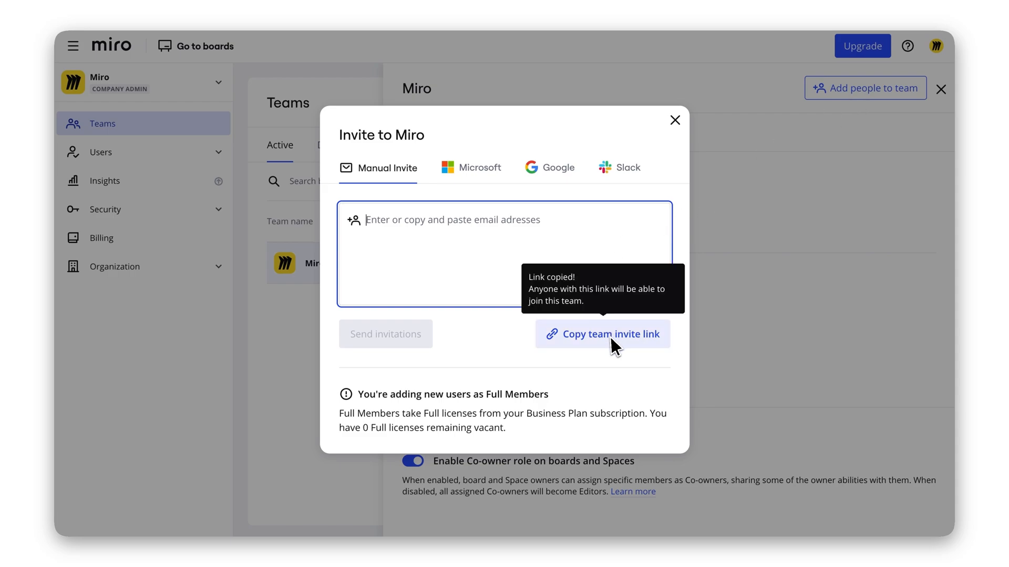